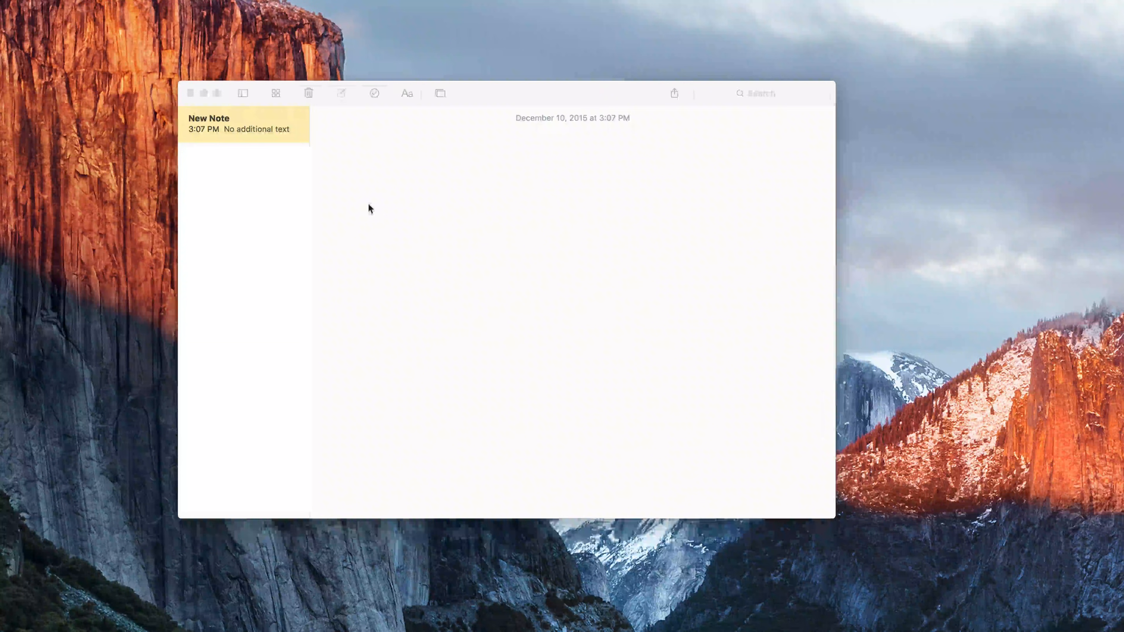
- Write 'Hello I am Bernie' as the first line of the note
{"action": "type", "text": "Hello"}
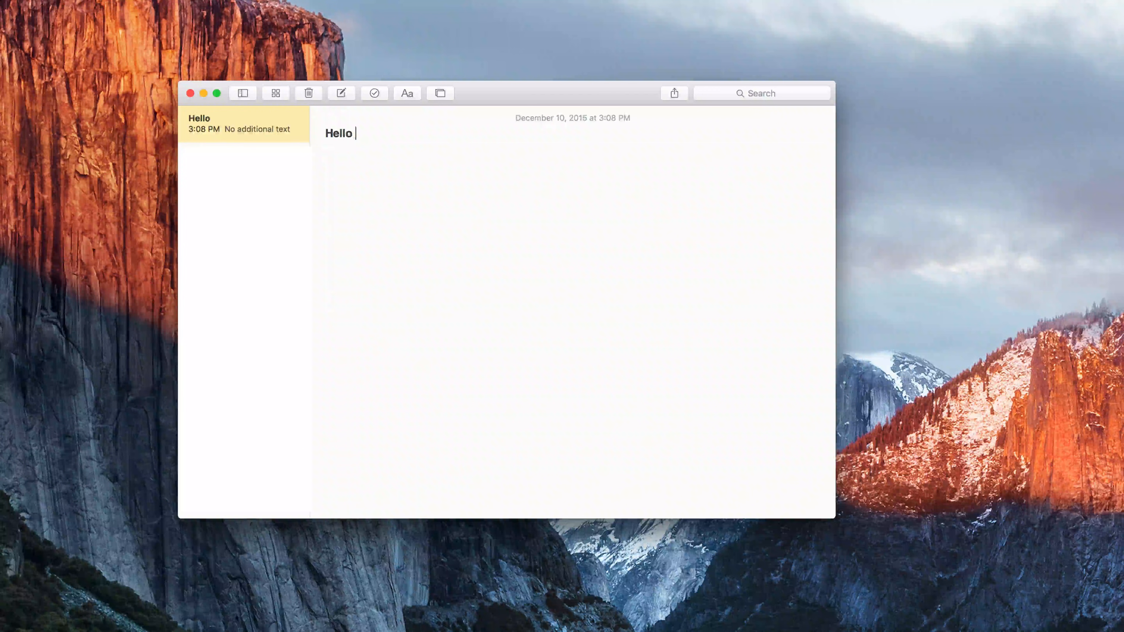
{"action": "type", "text": "I"}
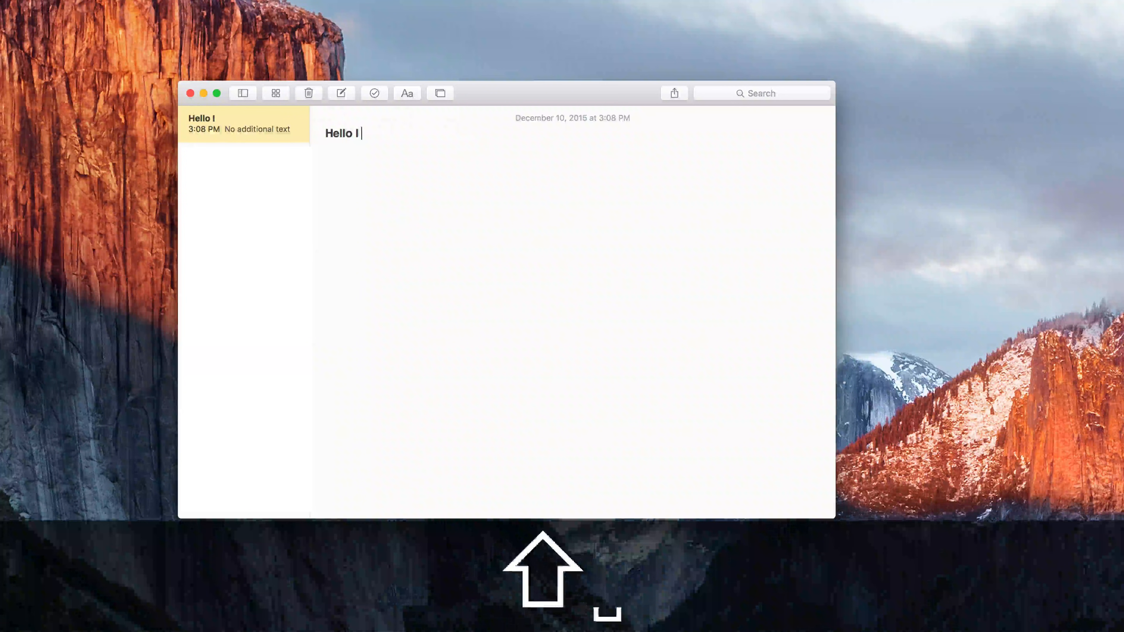
{"action": "type", "text": "am Bernie"}
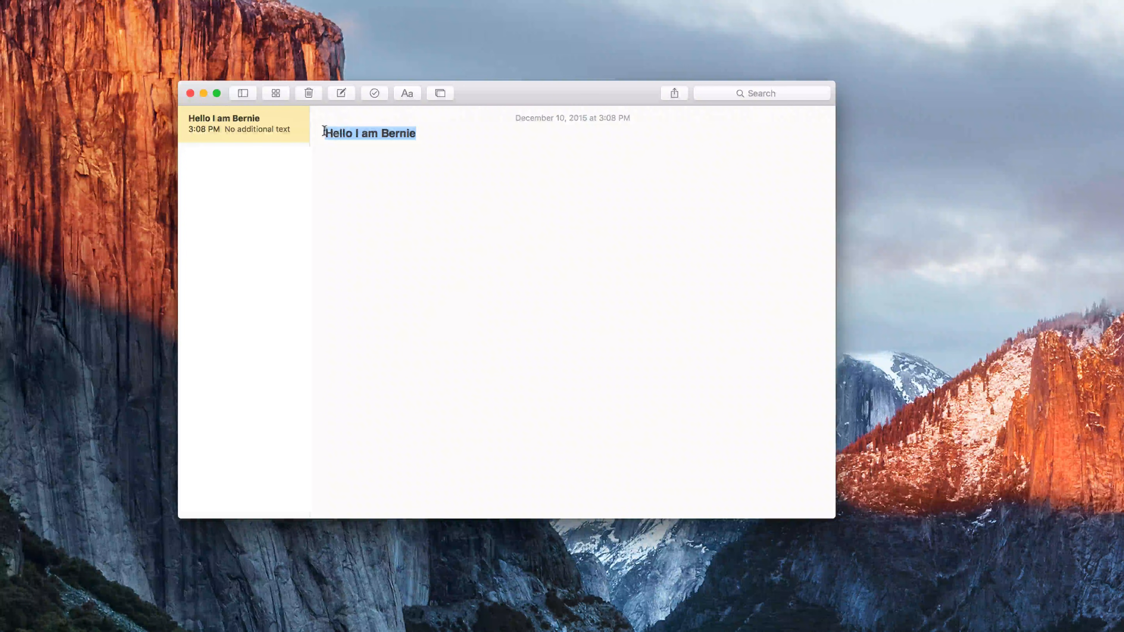
{"action": "right_click", "coordinate": [369, 136]}
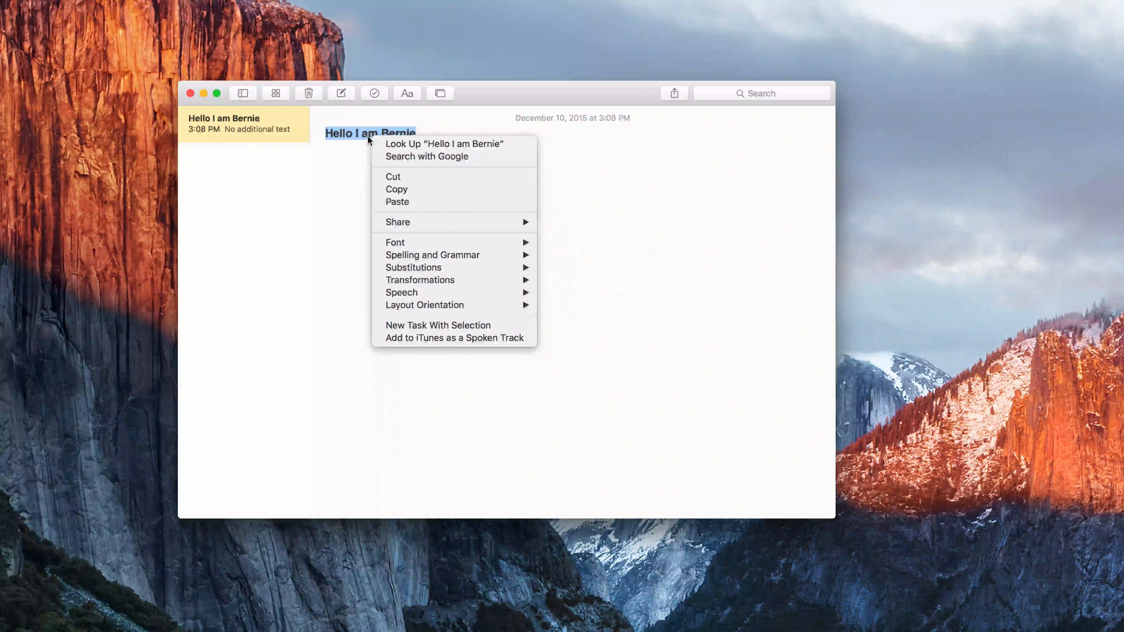
{"action": "mouse_move", "coordinate": [397, 189]}
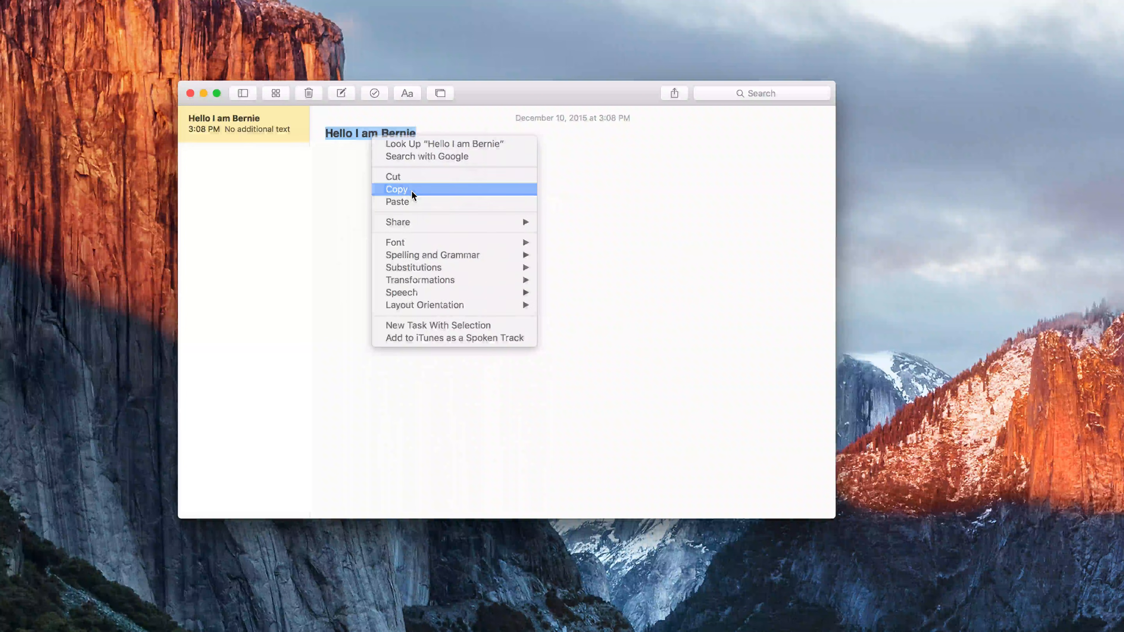
{"action": "left_click", "coordinate": [396, 189]}
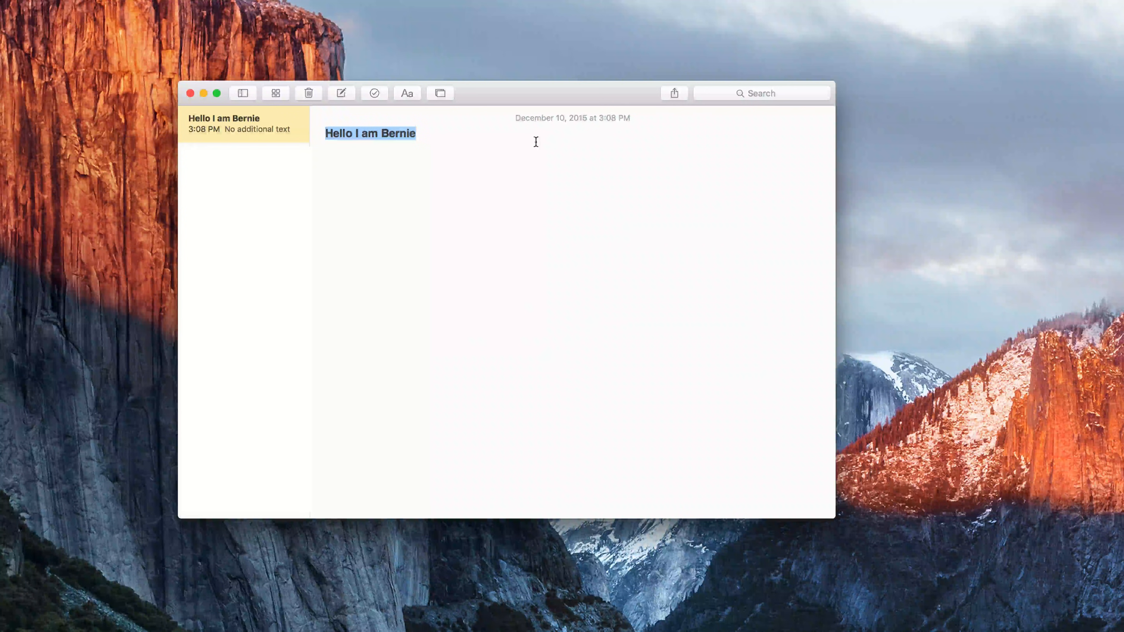
{"action": "key", "text": "cmd+c"}
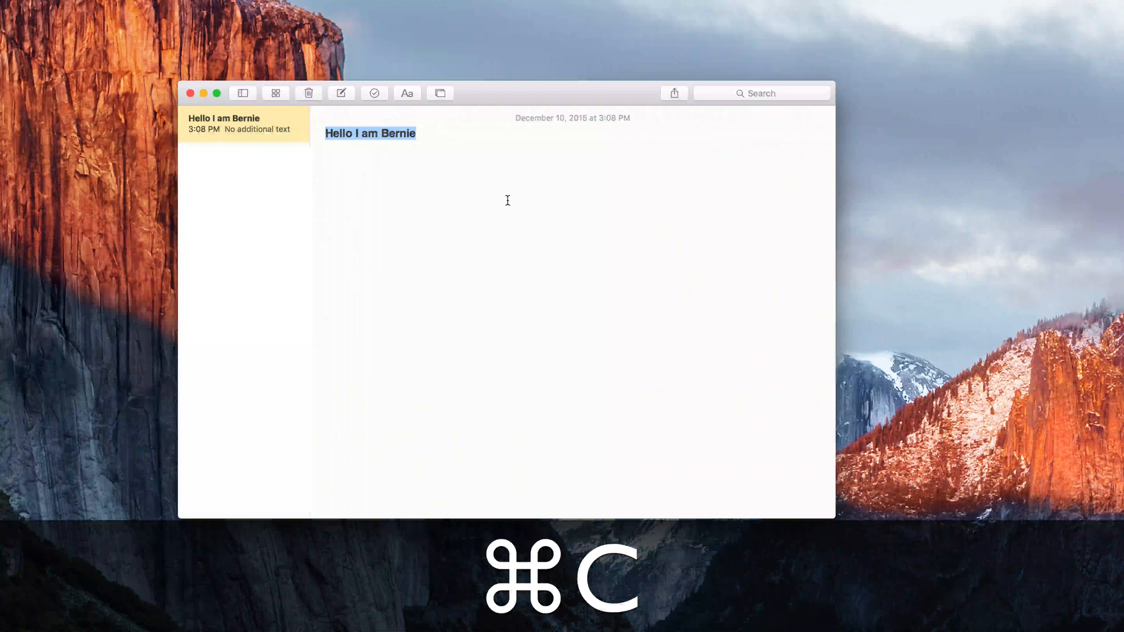
{"action": "key", "text": "cmd+c"}
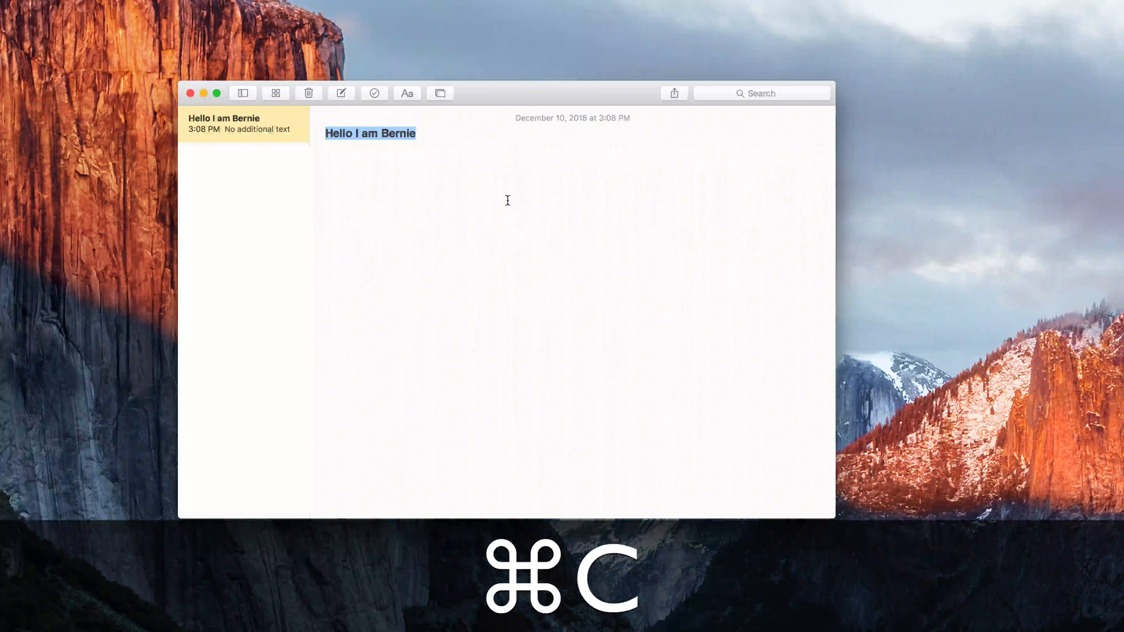
{"action": "right_click", "coordinate": [370, 133]}
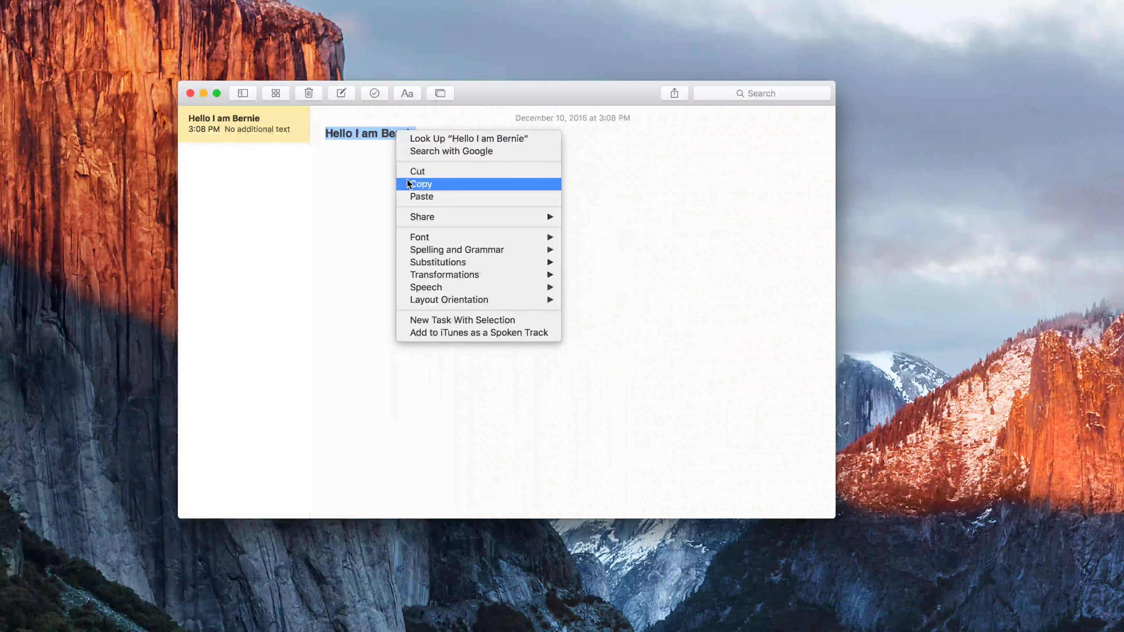
{"action": "left_click", "coordinate": [420, 184]}
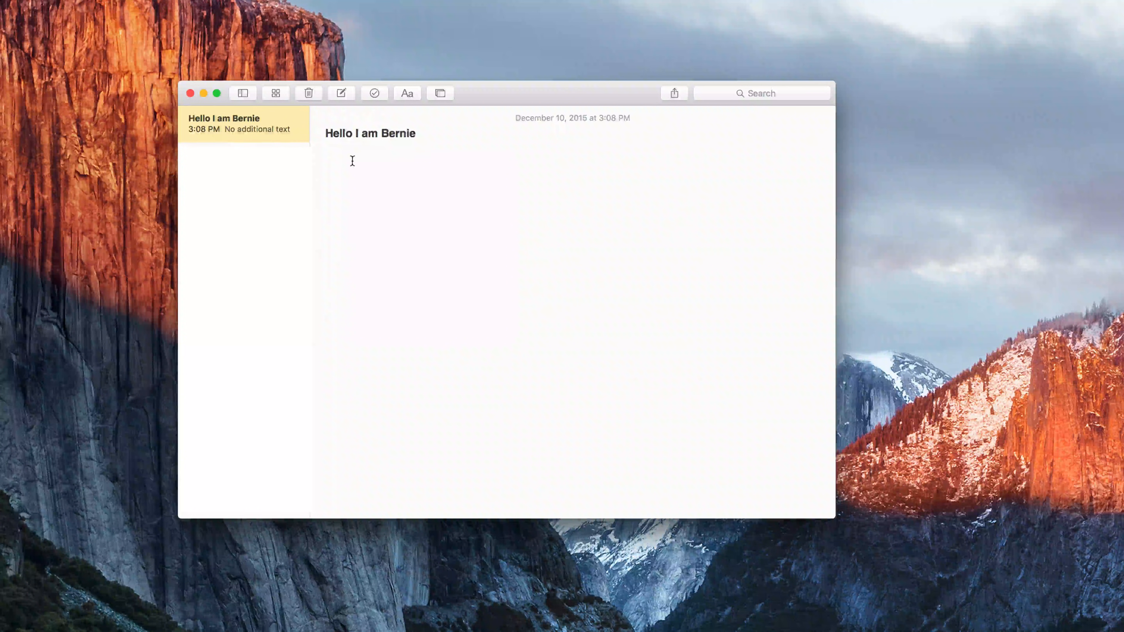
- Paste a second 'Hello I am Bernie' below the first and start an empty line after it
{"action": "right_click", "coordinate": [351, 161]}
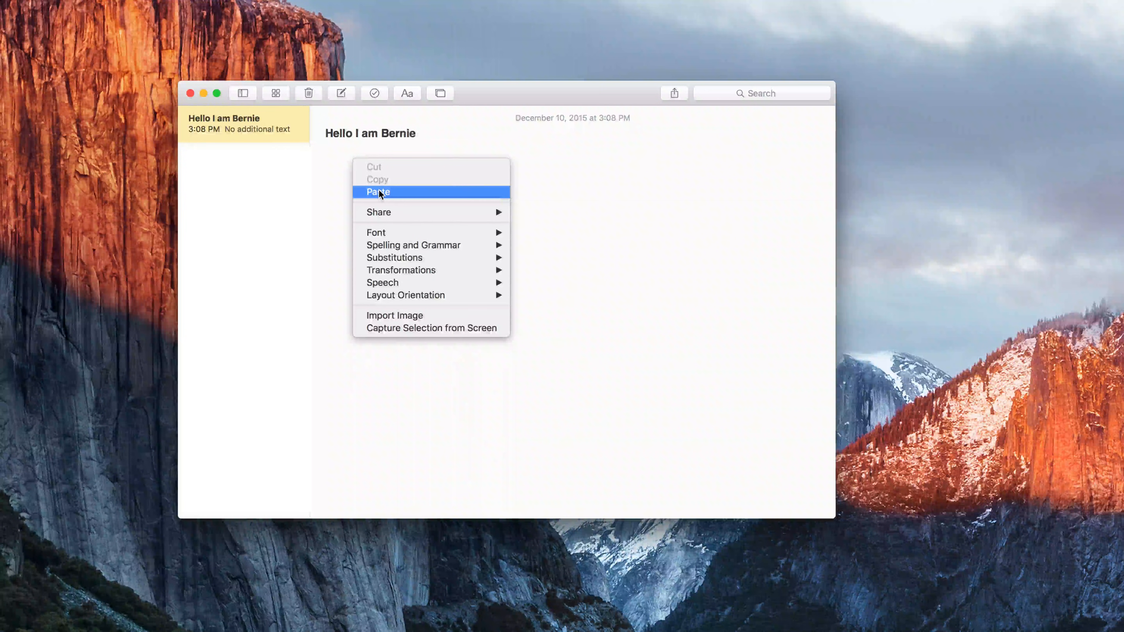
{"action": "left_click", "coordinate": [377, 192]}
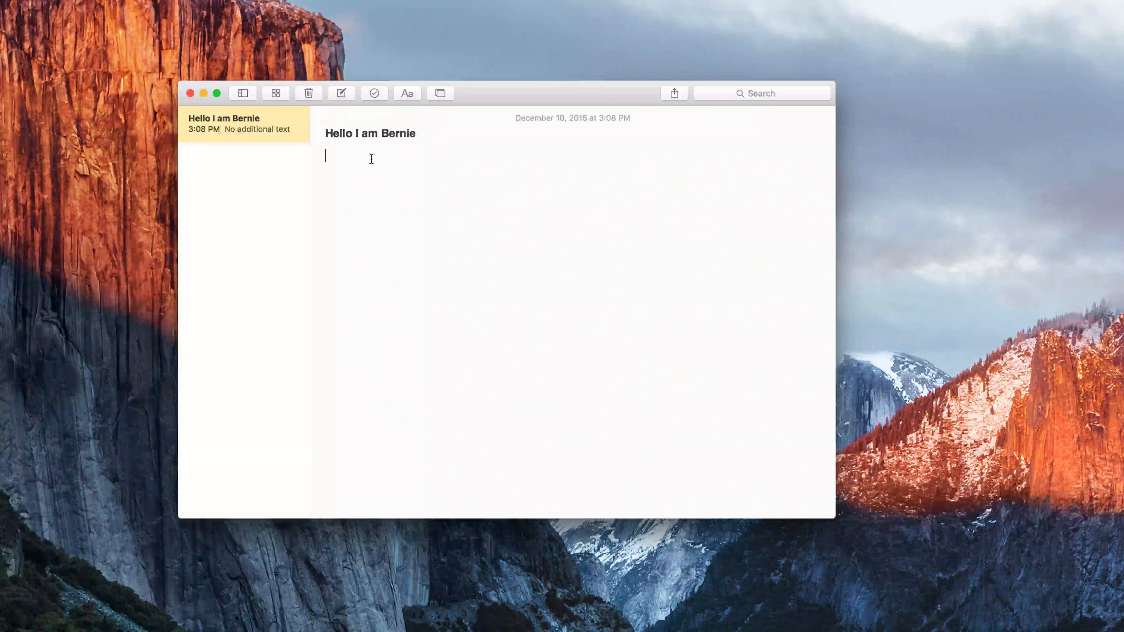
{"action": "key", "text": "cmd+v"}
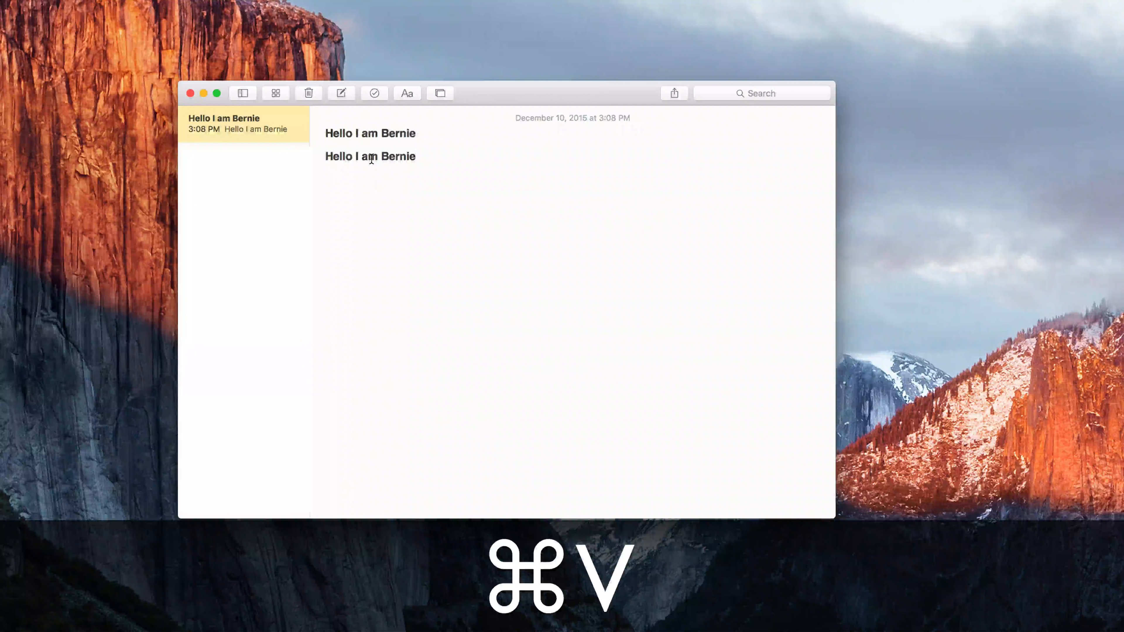
{"action": "key", "text": "cmd+v"}
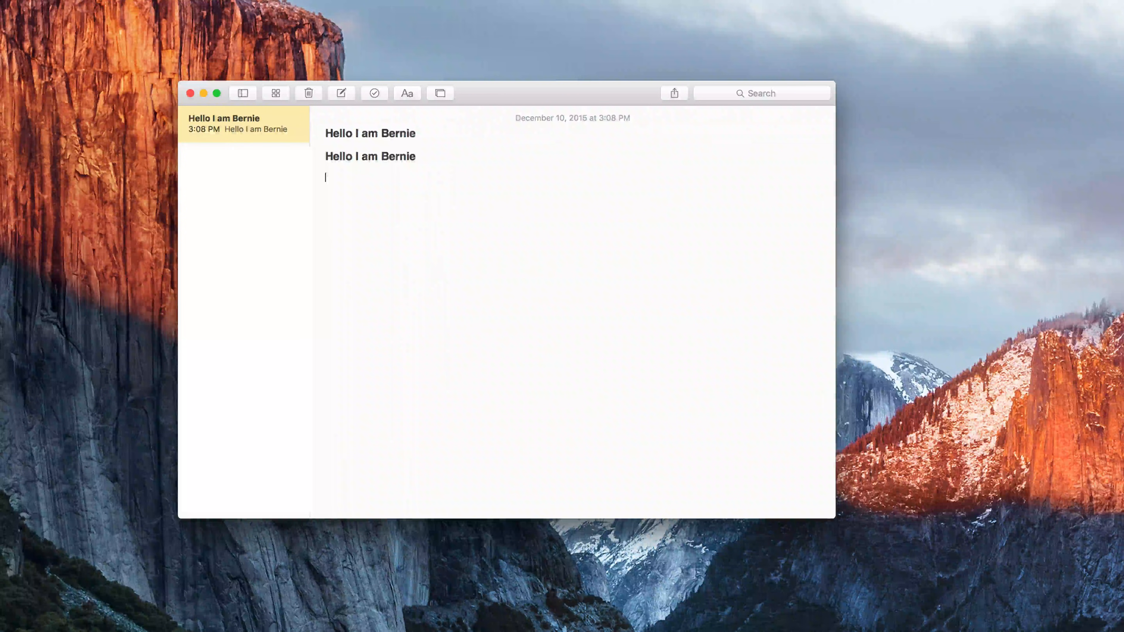
- Add reminder lines 'Copy = Command + C' and 'Paste = Command' beneath the greetings
{"action": "type", "text": "Copy ="}
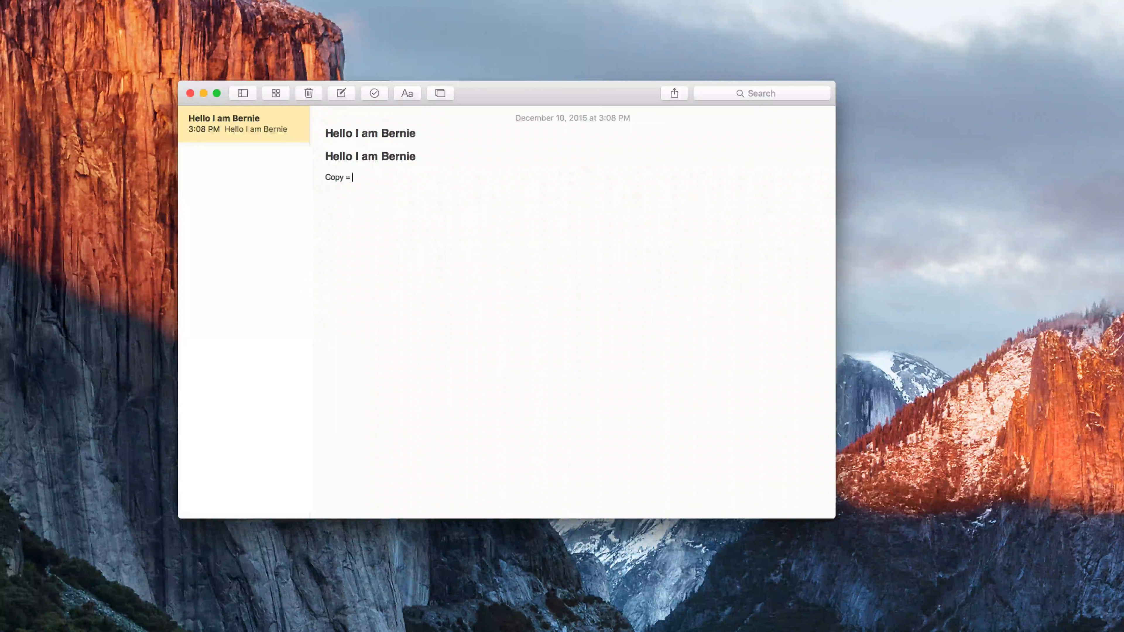
{"action": "type", "text": "Comman"}
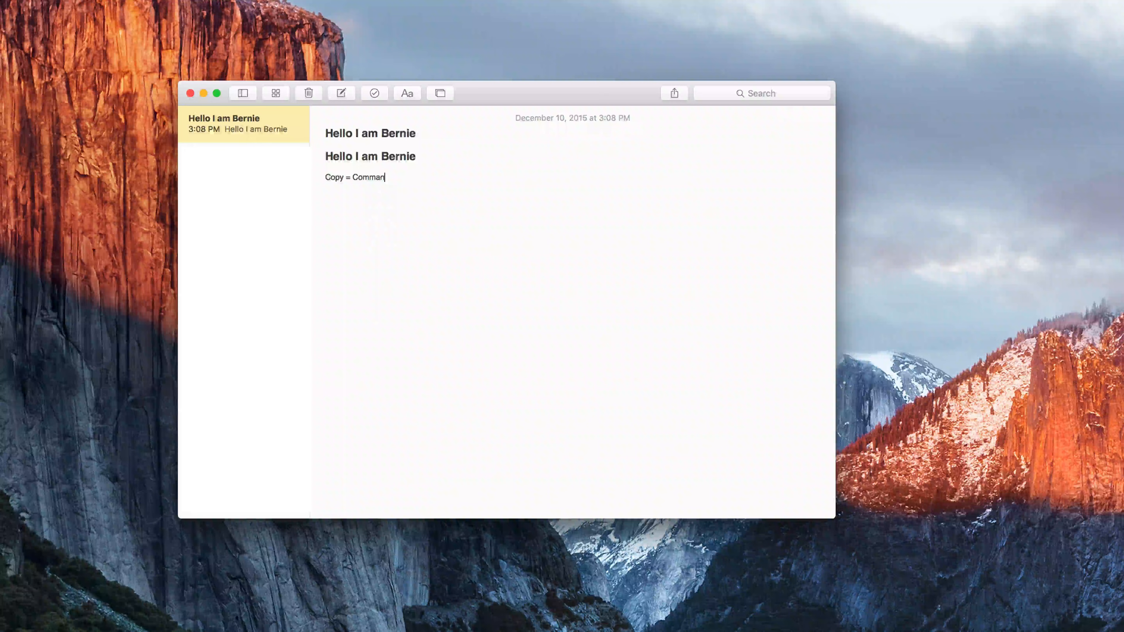
{"action": "type", "text": "d + C"}
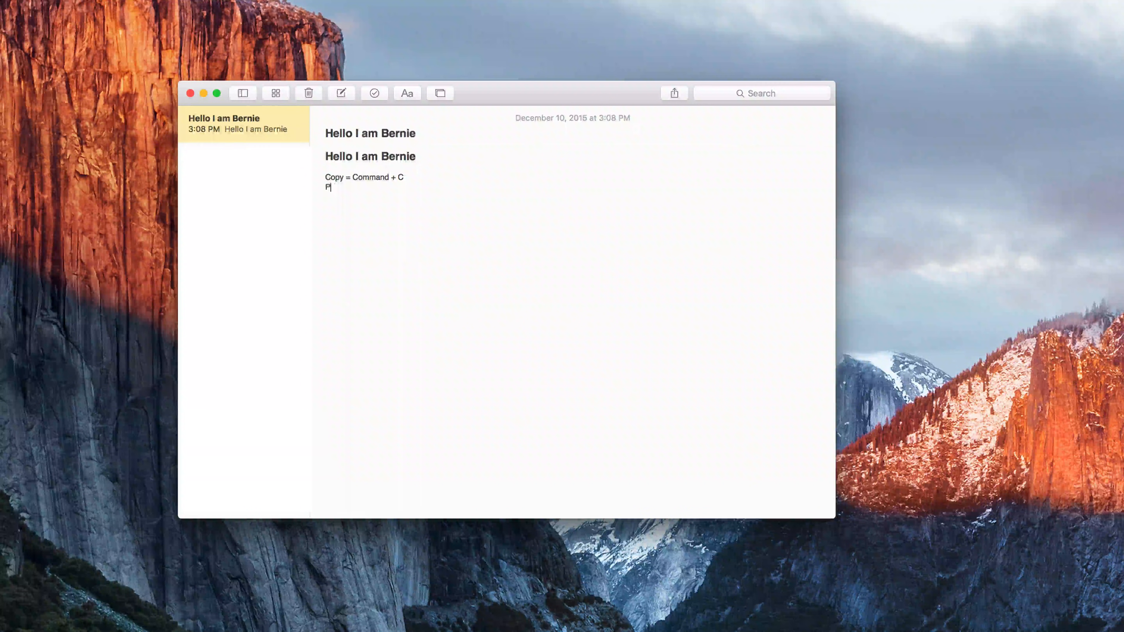
{"action": "type", "text": "aste = Command"}
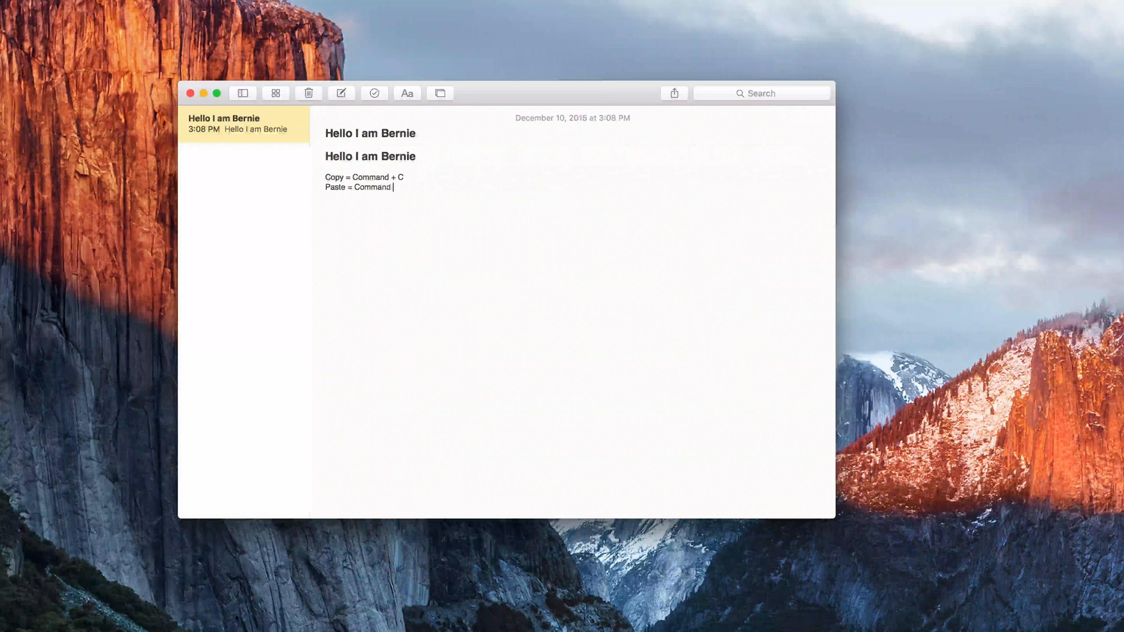